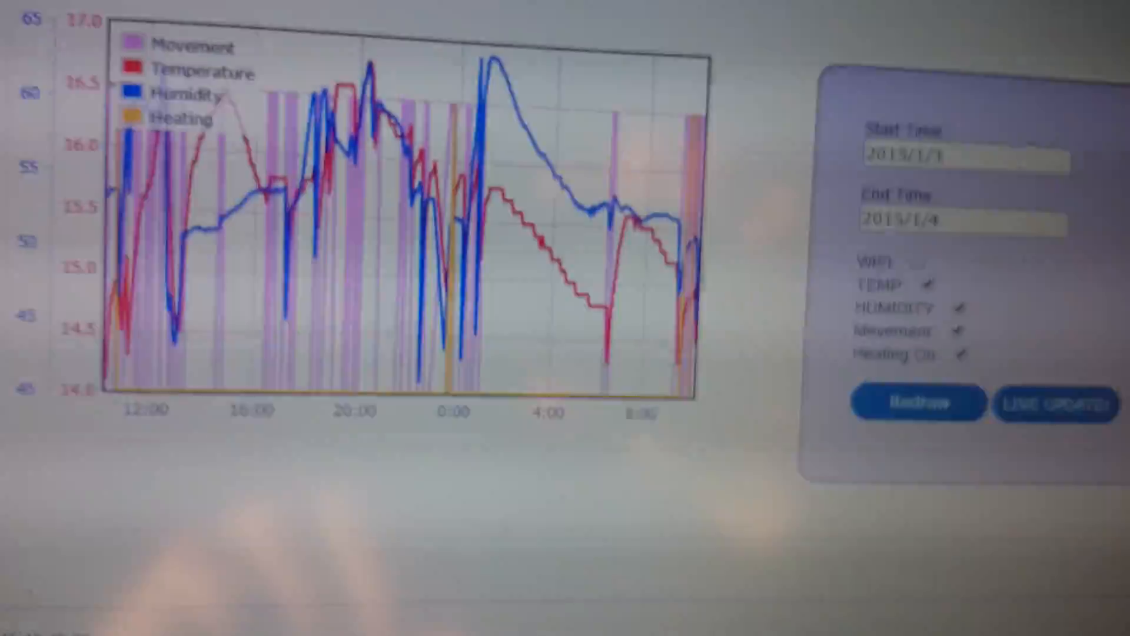
Step: View the Previous Heating Usage Statistics bar chart of daily hours on
left_click(190, 35)
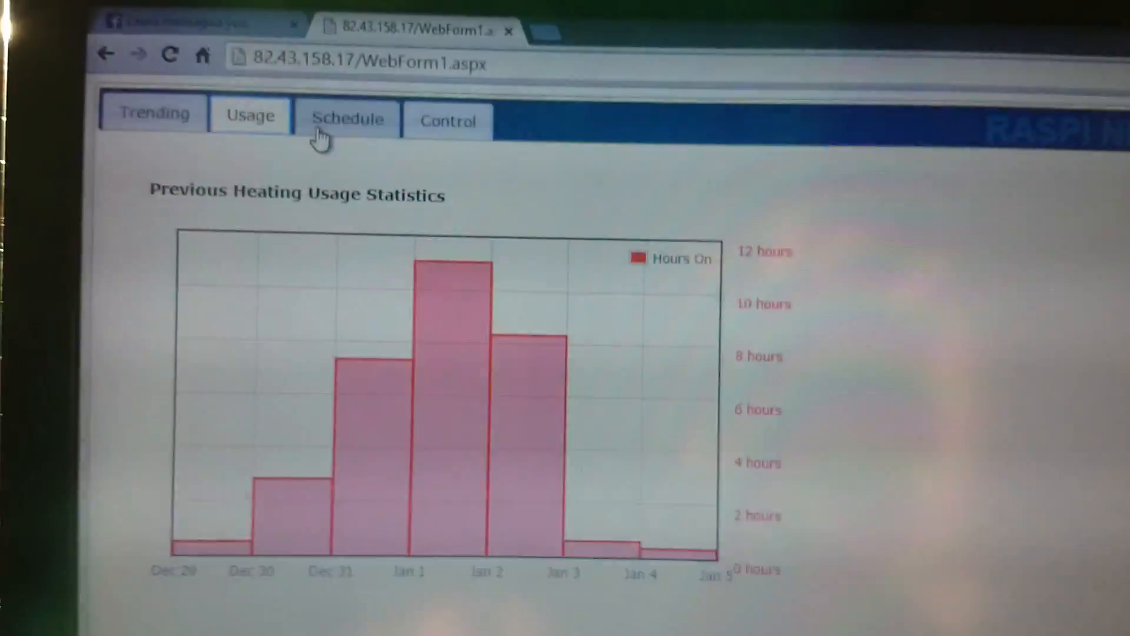
Step: View the system-calculated heating schedules table with weekday and weekend on/off times
left_click(346, 119)
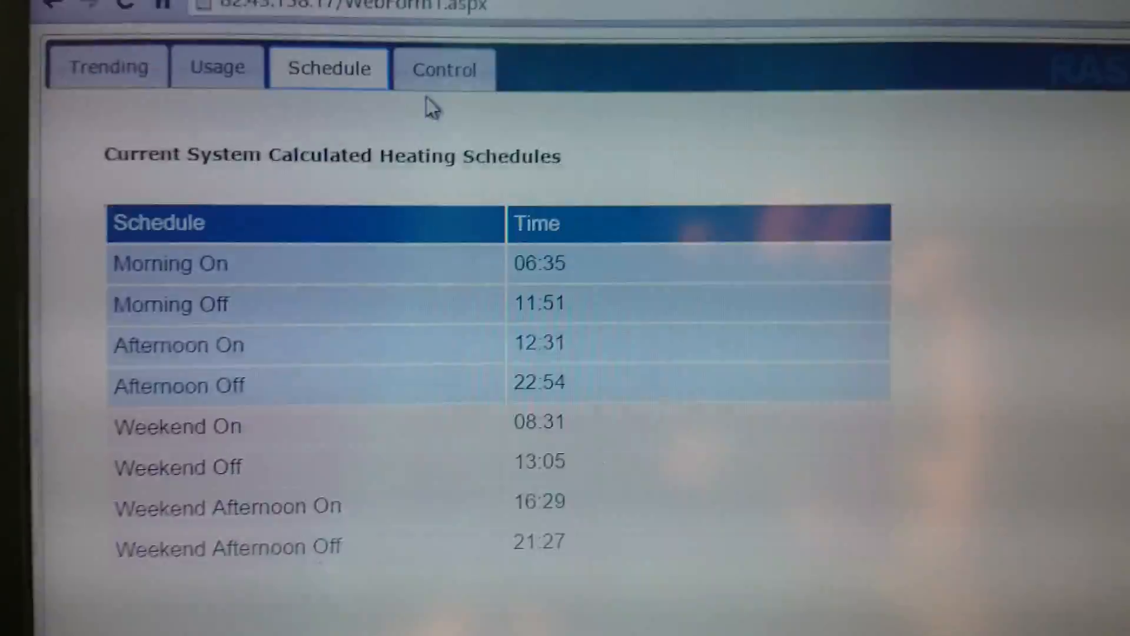
Step: Show the Manual Override Controls with the Desired Temp gauge at 15 and both toggles off
left_click(444, 69)
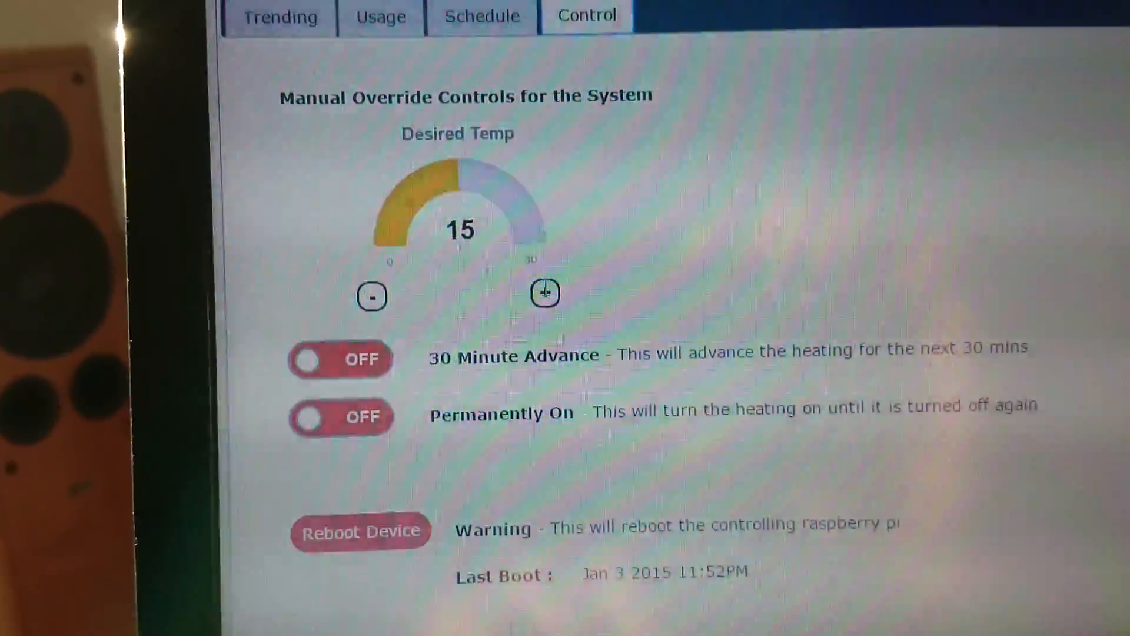
left_click(542, 292)
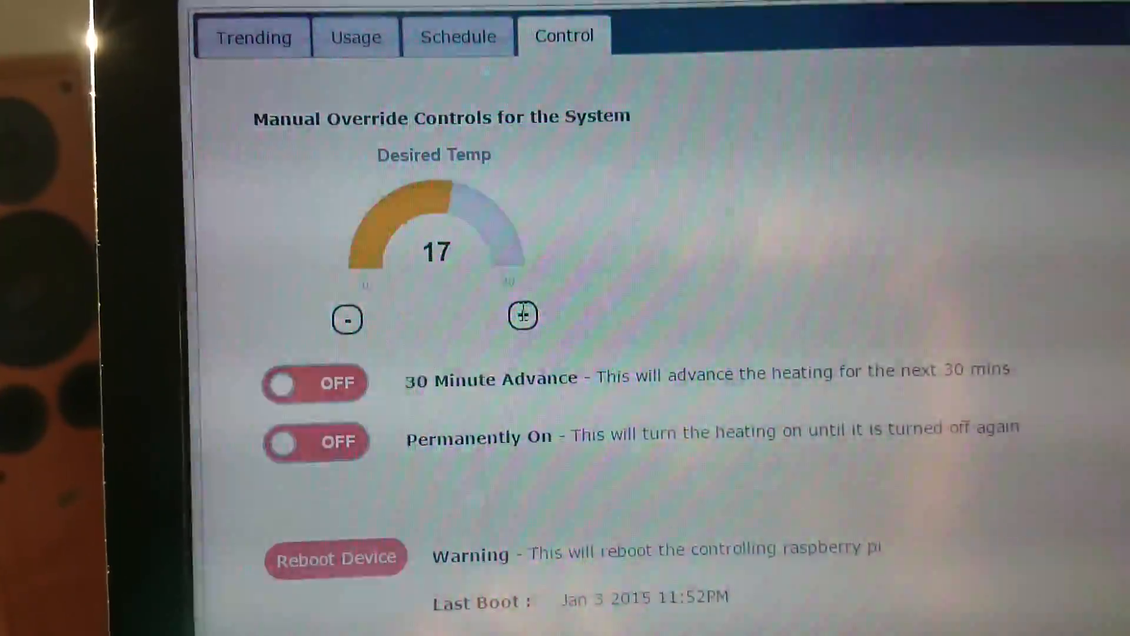
left_click(523, 315)
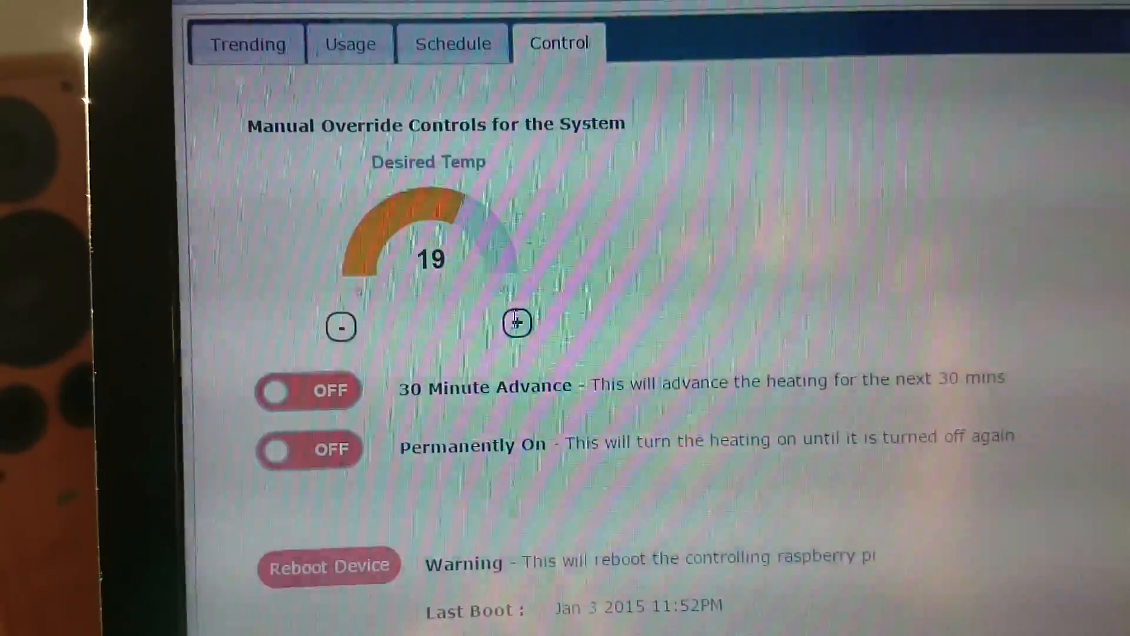
left_click(340, 325)
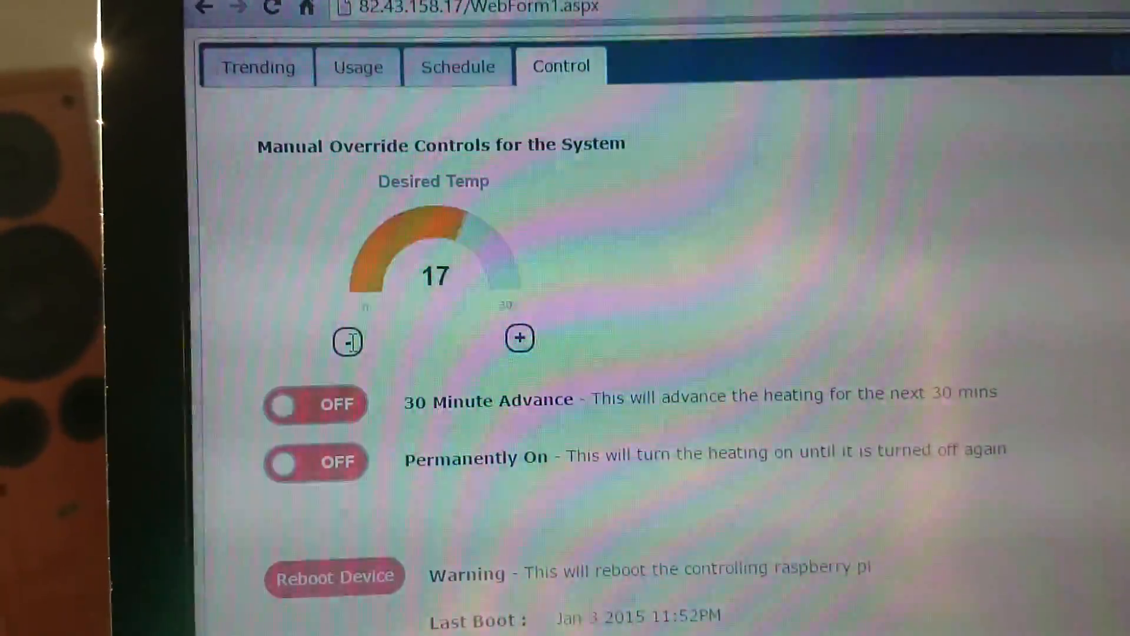
left_click(348, 340)
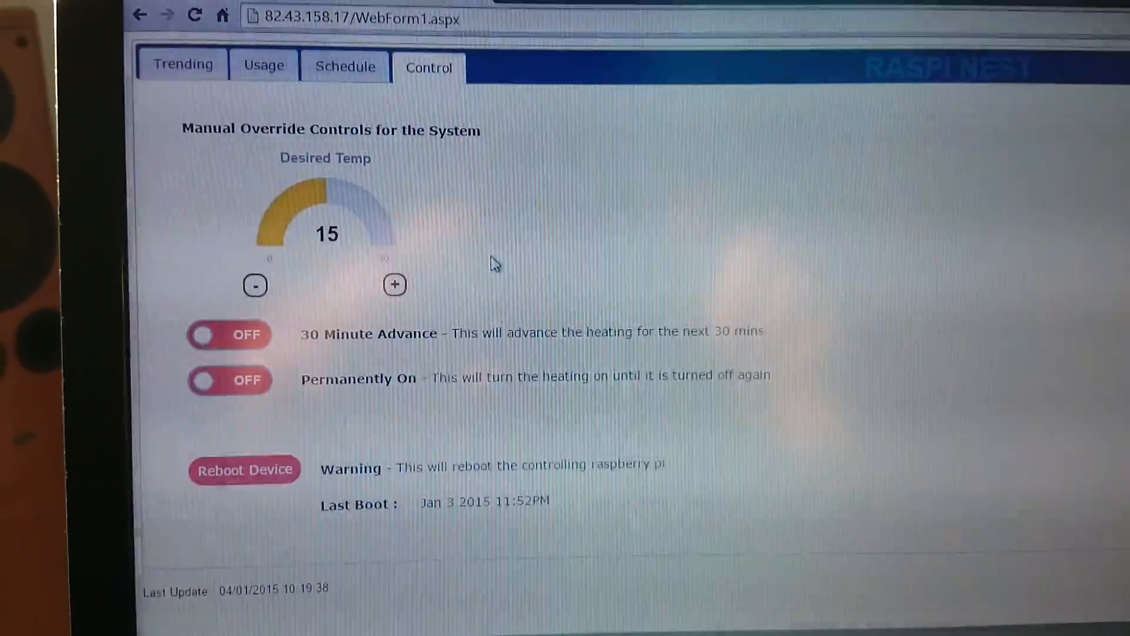
scroll("down", 3)
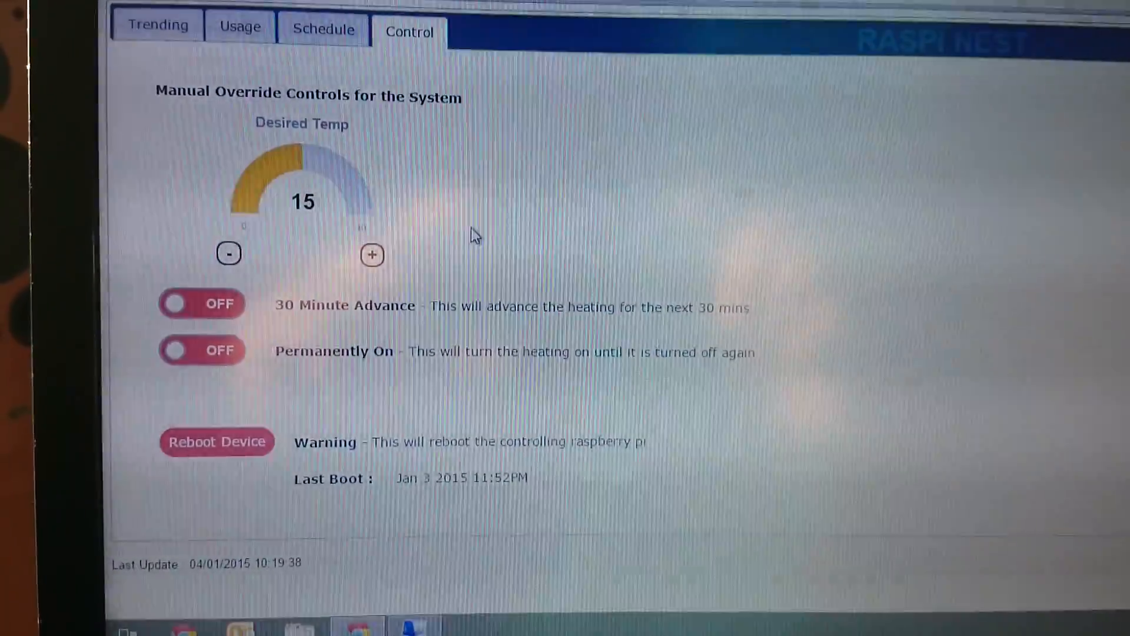